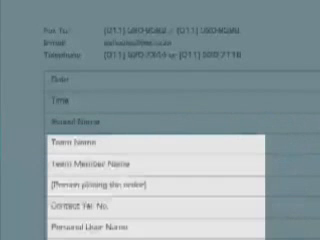
scroll(down, 3)
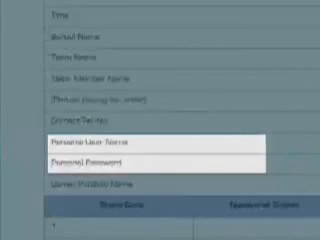